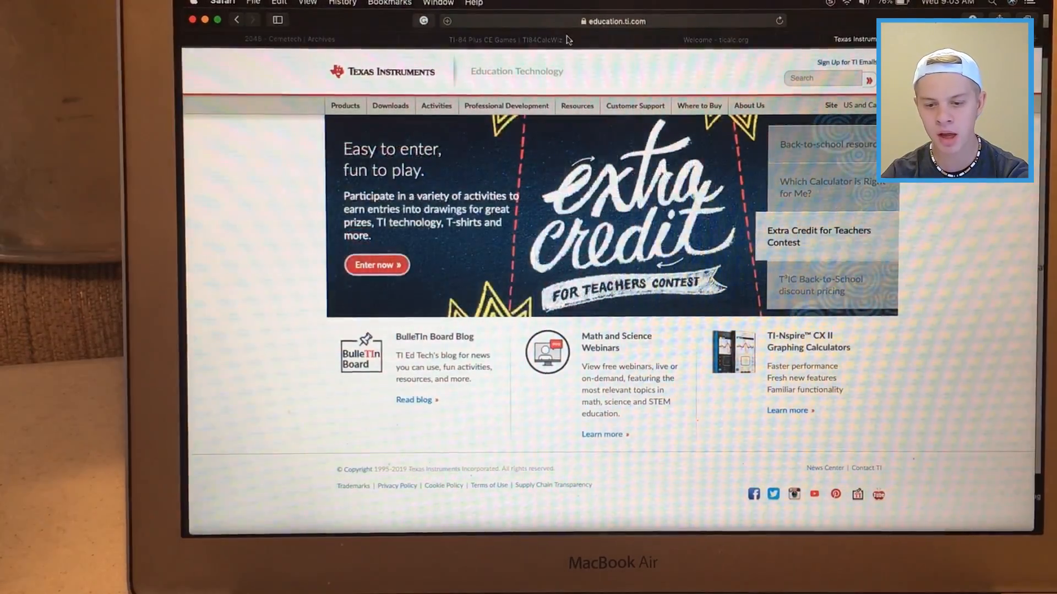
# Go from Products to Computer Software and the TI Connect CE Software for TI-84 Plus page.
pyautogui.click(345, 105)
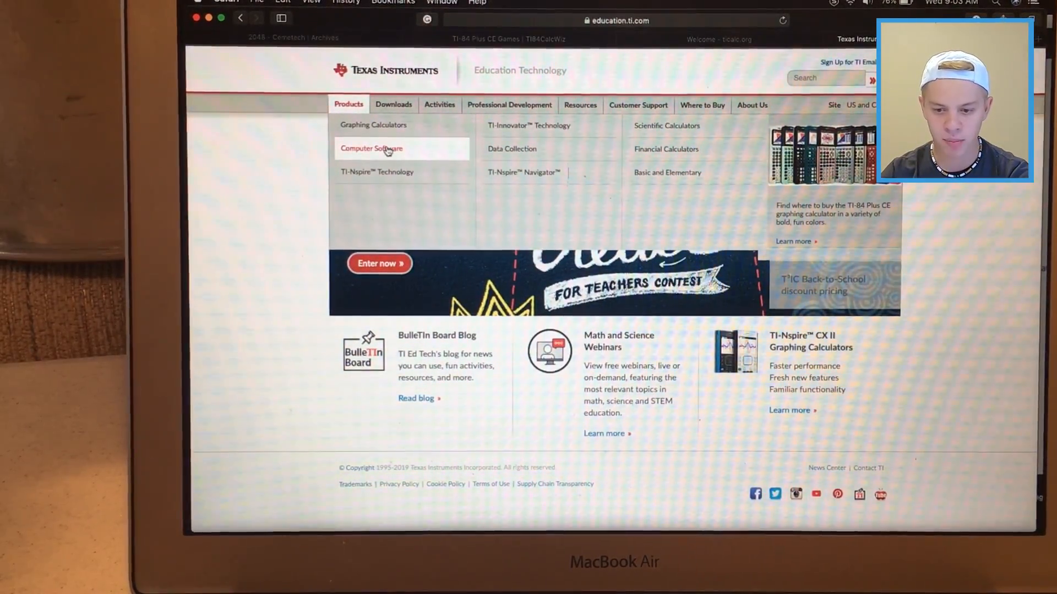
pyautogui.click(348, 105)
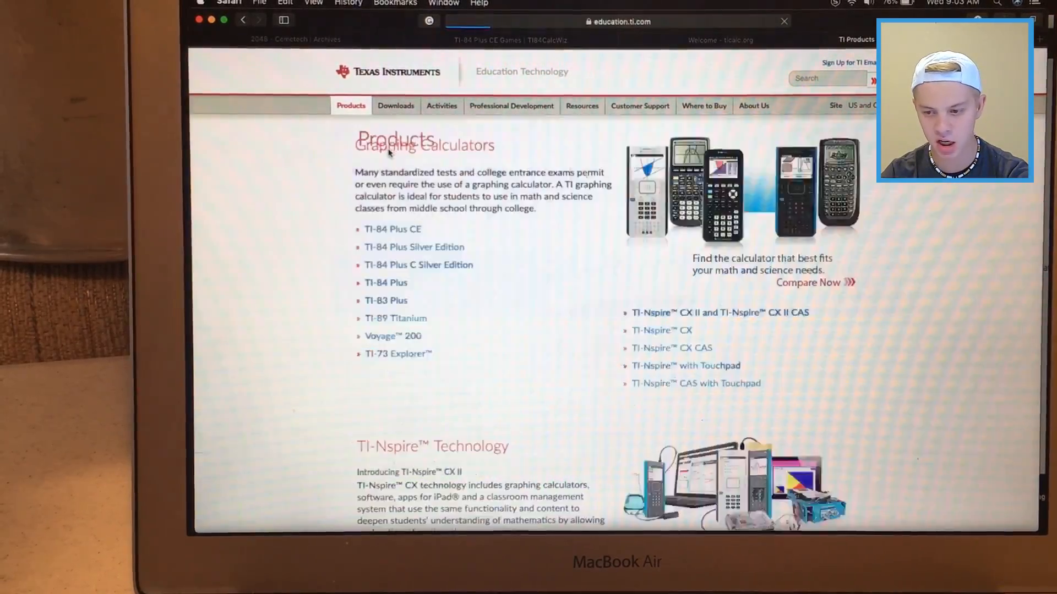
pyautogui.click(498, 189)
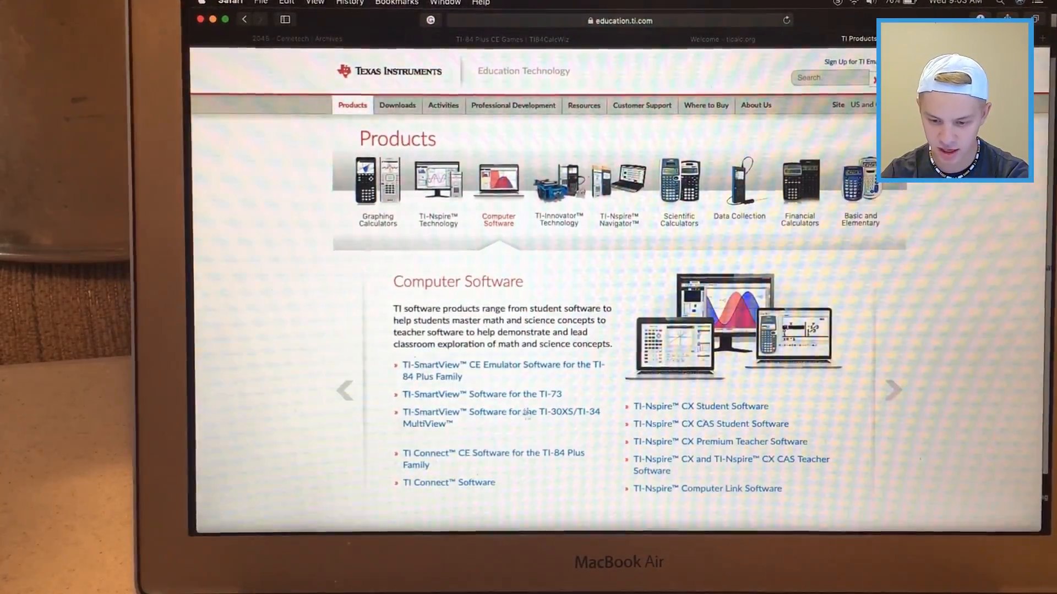
pyautogui.scroll(-3)
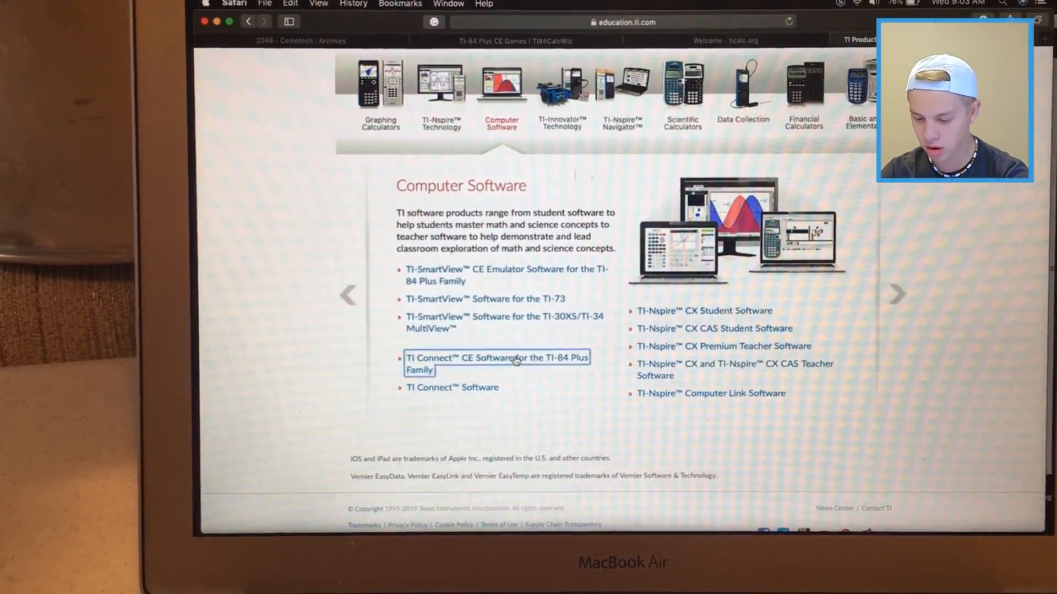
pyautogui.click(496, 357)
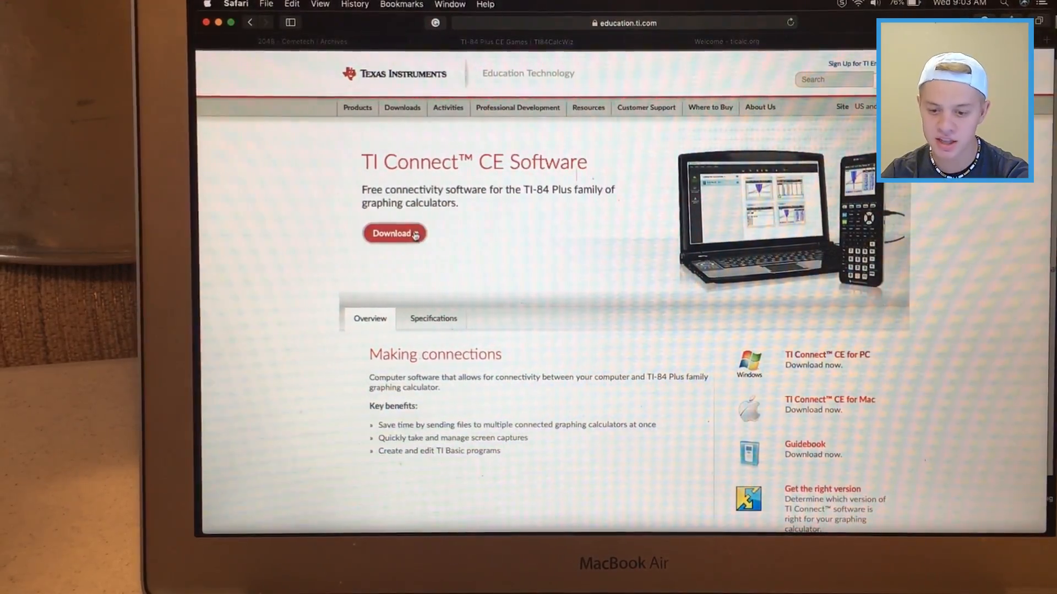
# Download TI Connect CE Software for Macintosh from the 5.4 downloads list.
pyautogui.click(391, 233)
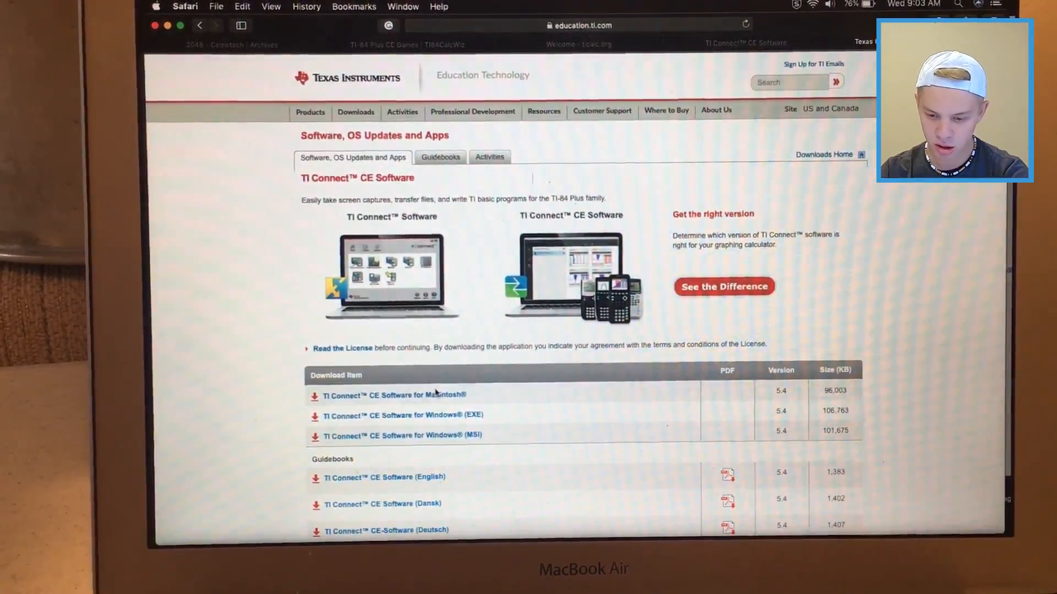
pyautogui.click(393, 395)
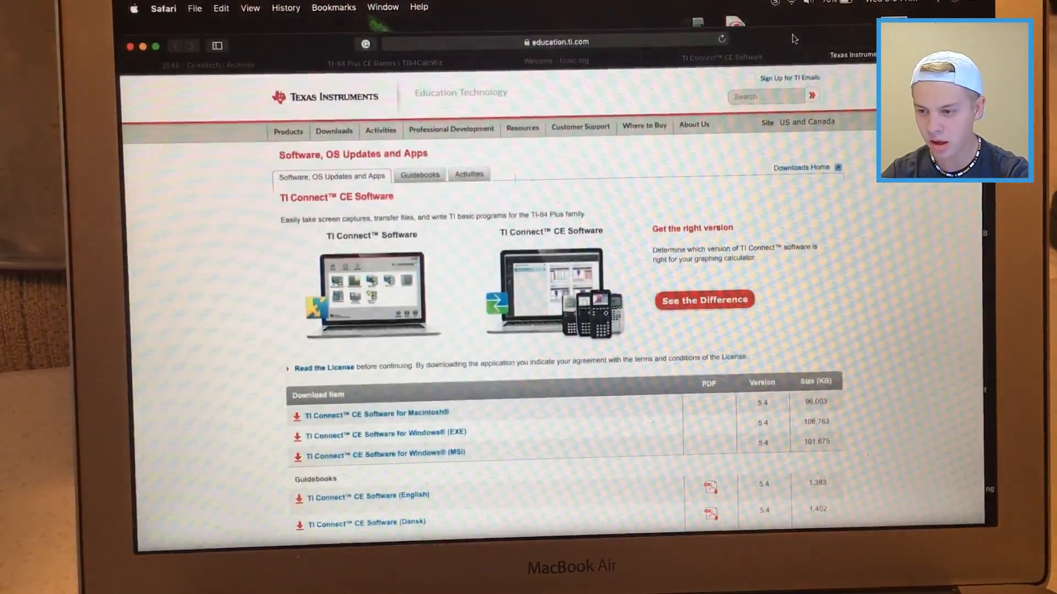
pyautogui.scroll(-3)
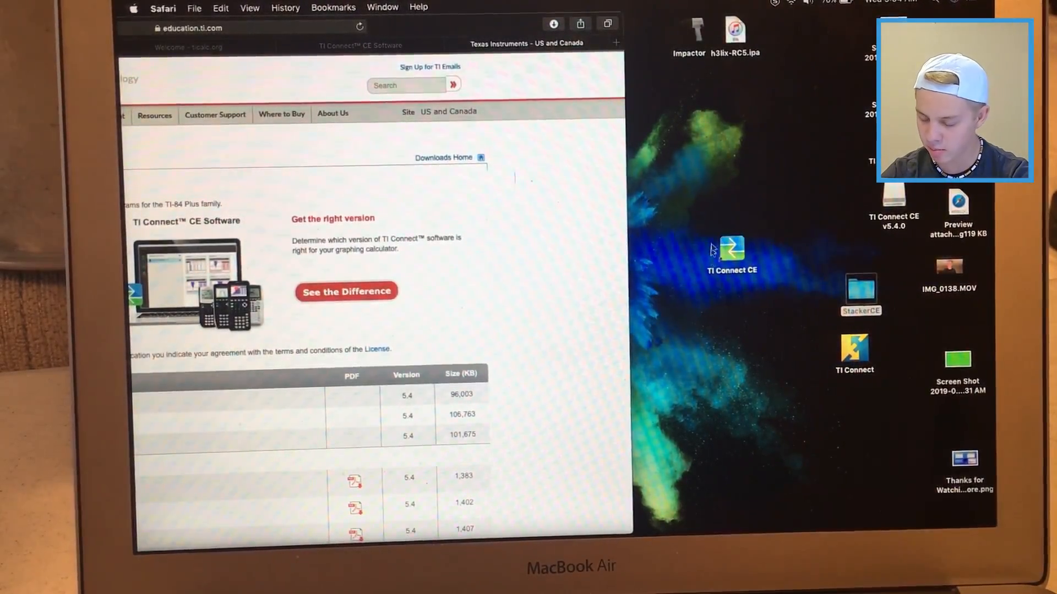
pyautogui.moveTo(812, 384)
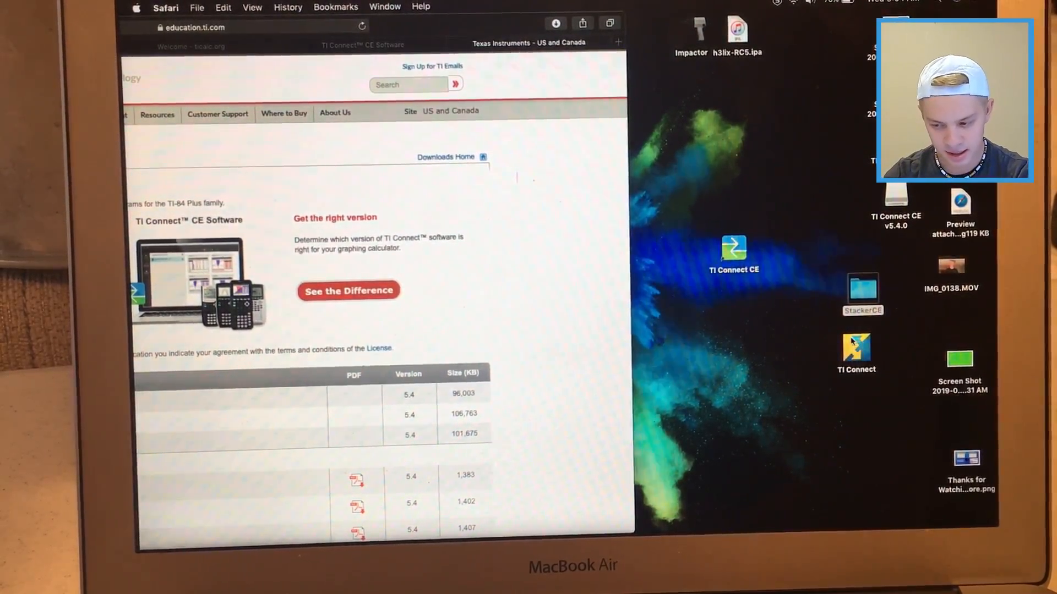
pyautogui.moveTo(716, 236)
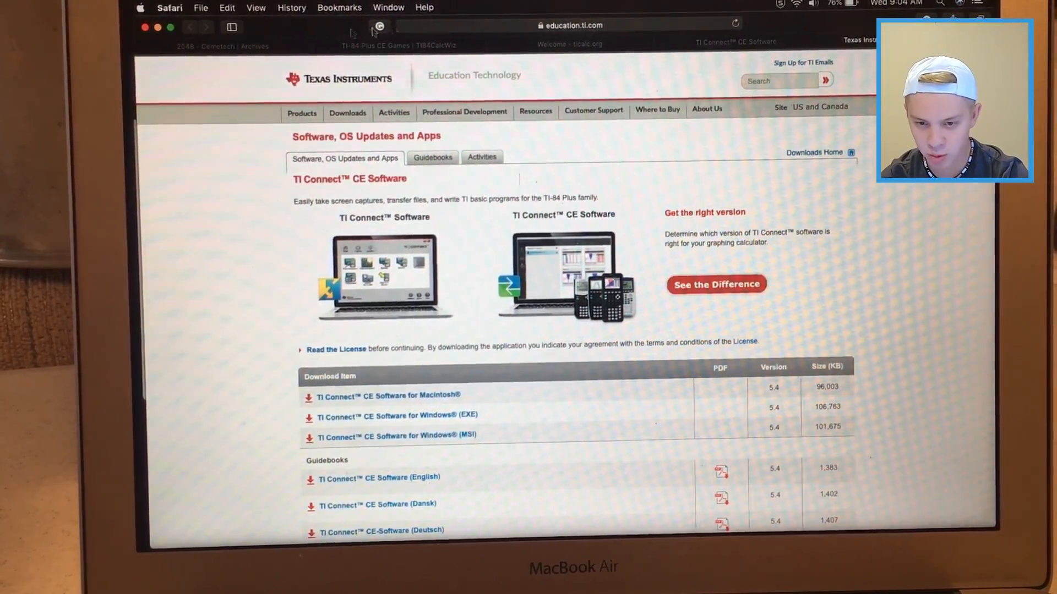
# Download the 2048 game from the '2048 - Cemetech | Archives' tab.
pyautogui.click(223, 44)
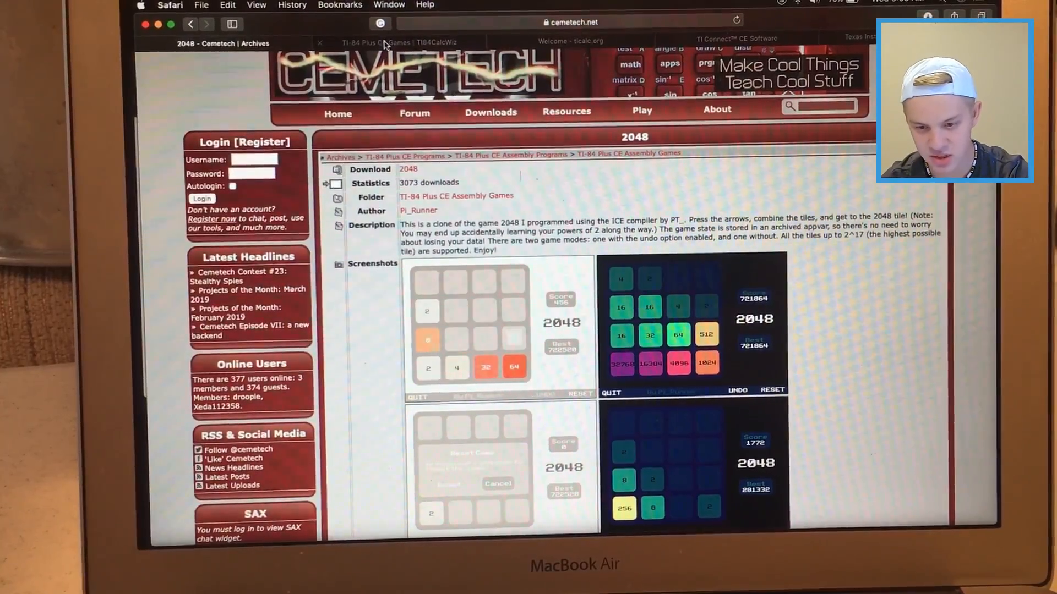
pyautogui.click(398, 43)
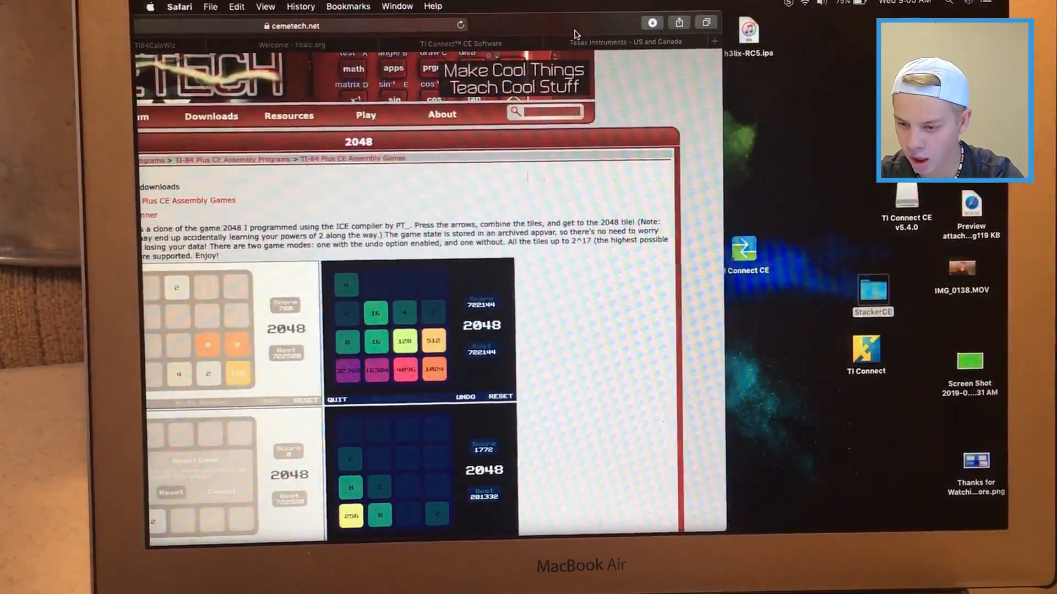
# Review Safari's recent downloads, then launch TI Connect CE from the desktop icon.
pyautogui.click(651, 22)
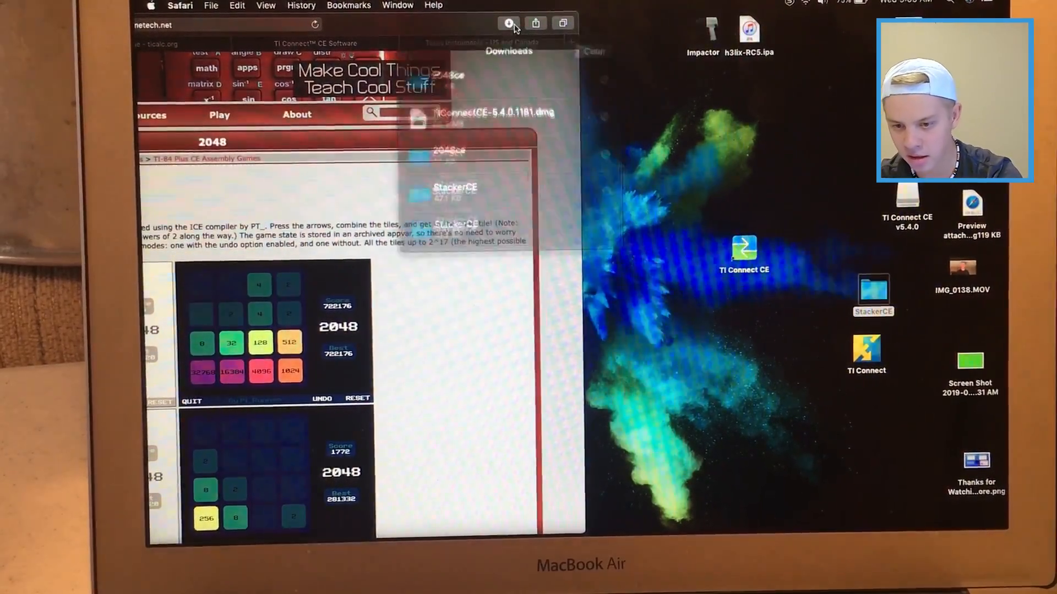
pyautogui.click(510, 23)
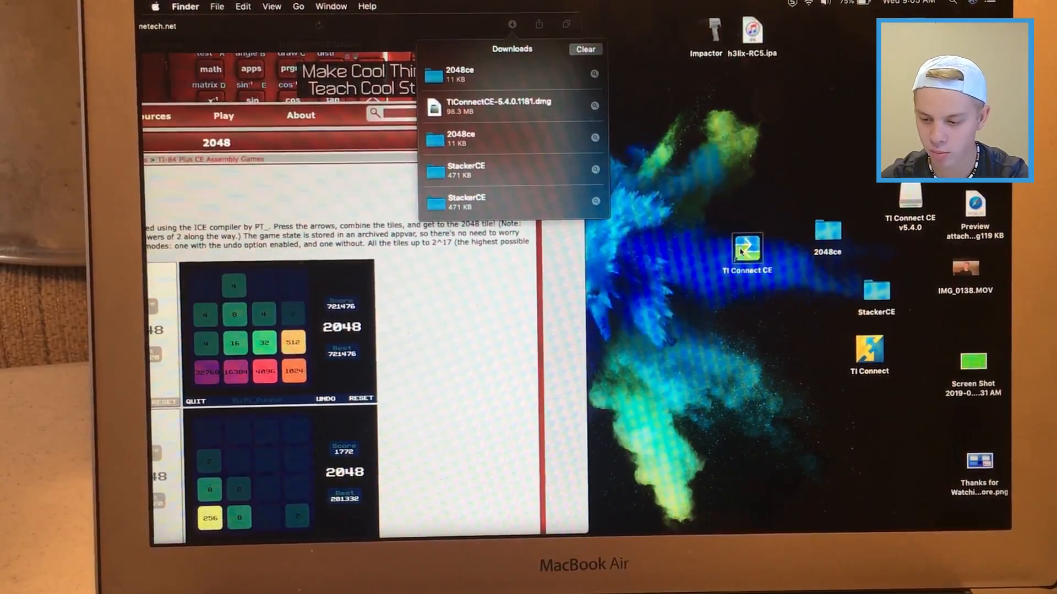
pyautogui.doubleClick(746, 250)
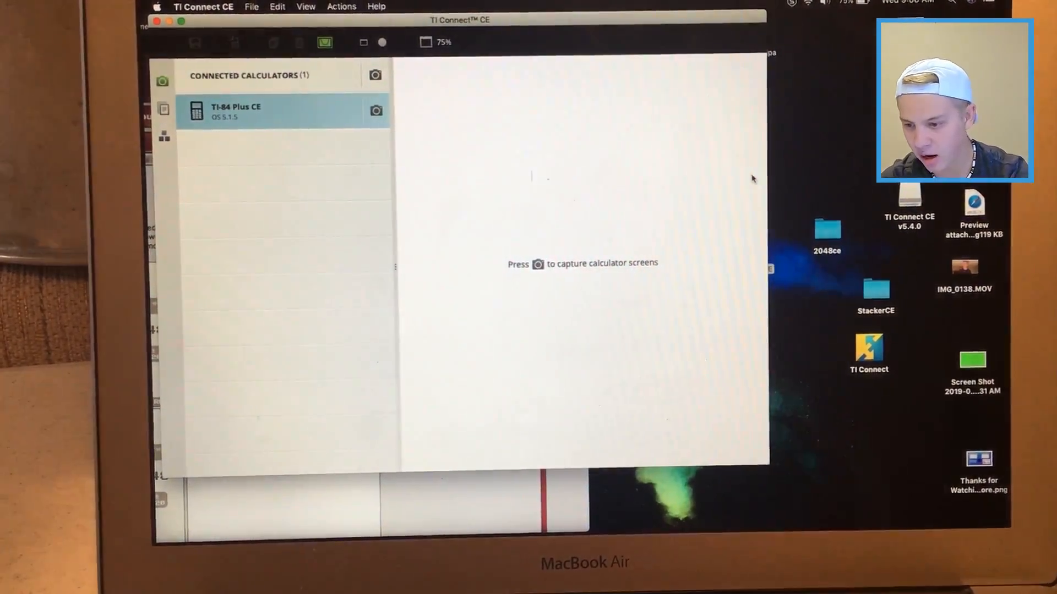
# Open the downloaded 2048ce folder from the desktop.
pyautogui.click(827, 229)
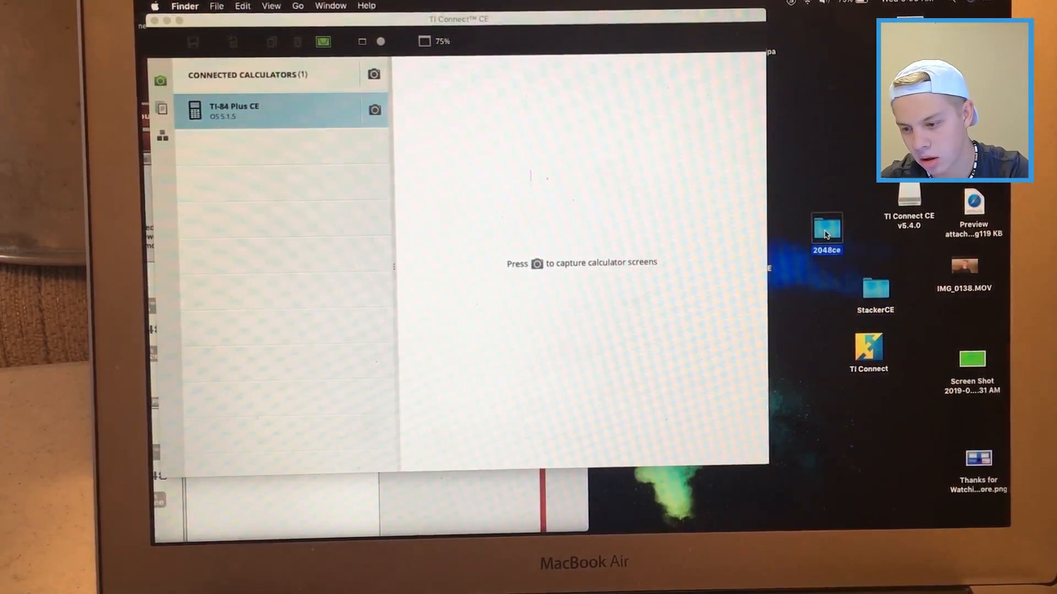
pyautogui.doubleClick(826, 228)
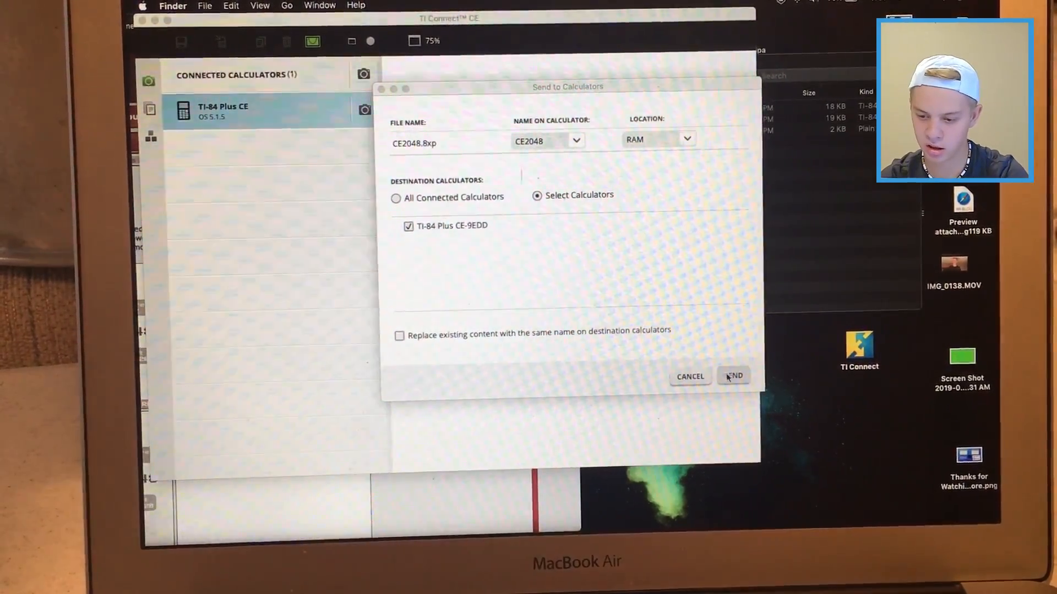
# Send CE2048.8xp to RAM on the TI-84 Plus CE-9EDD.
pyautogui.click(733, 376)
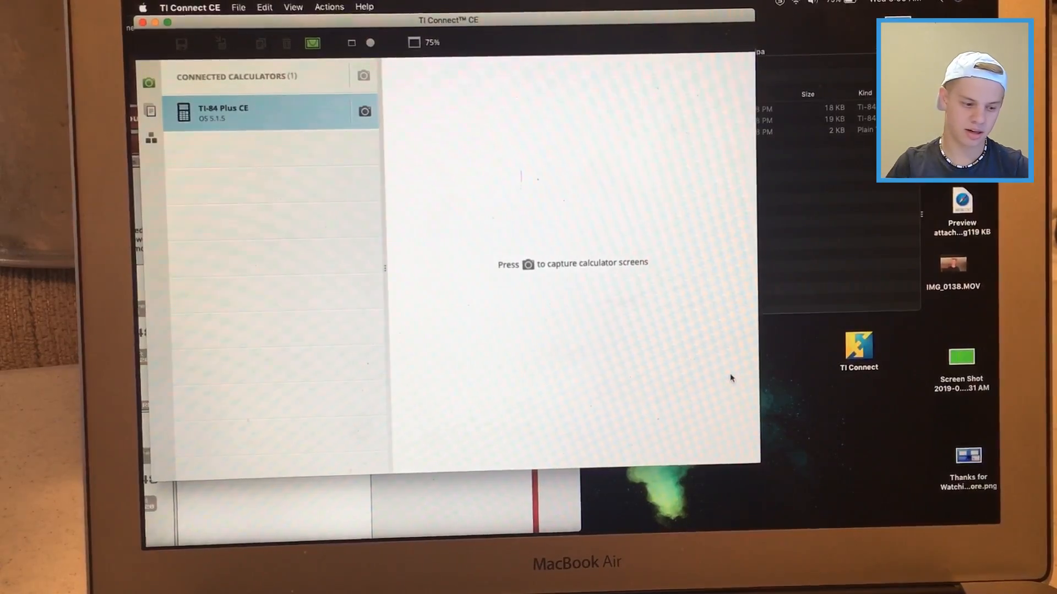